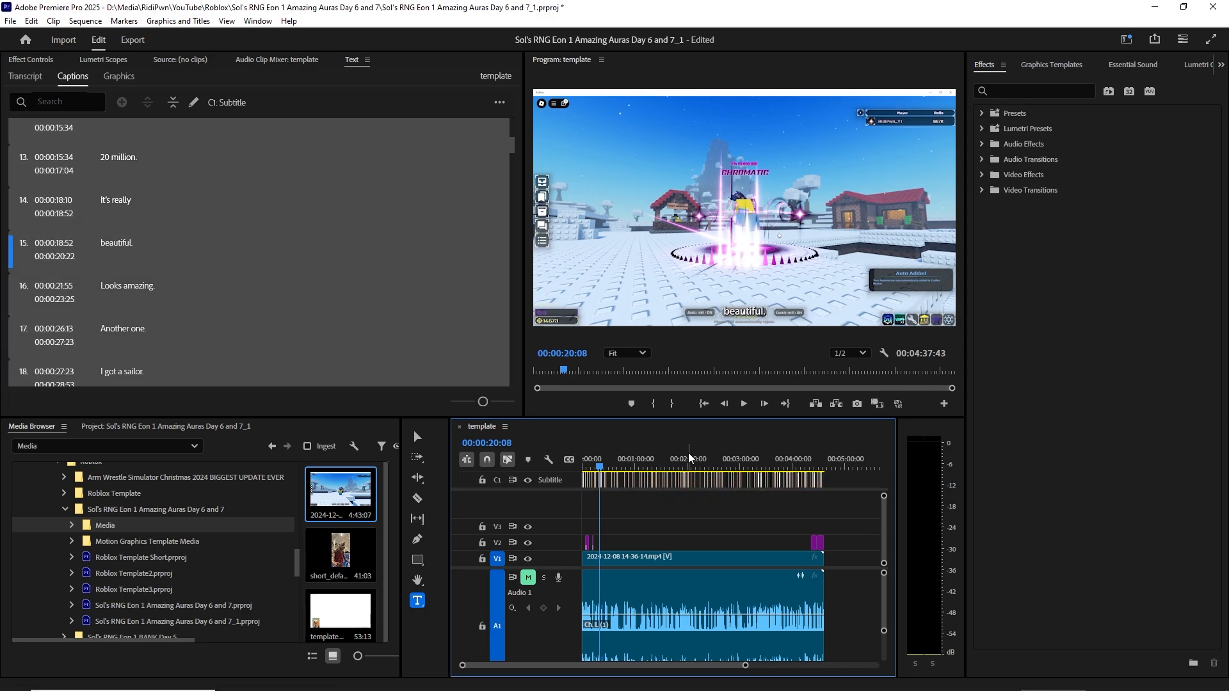
mouse_move(274, 215)
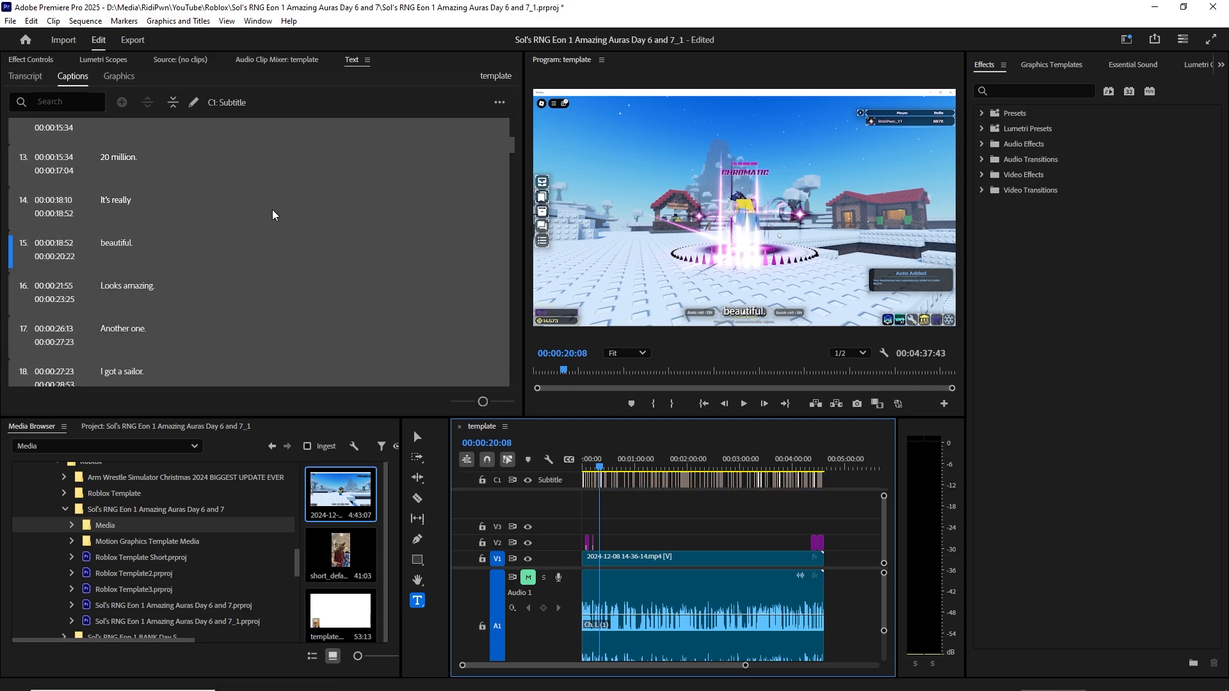
Step: Select caption 66, "a people," so its text and font properties show for editing
left_click(128, 161)
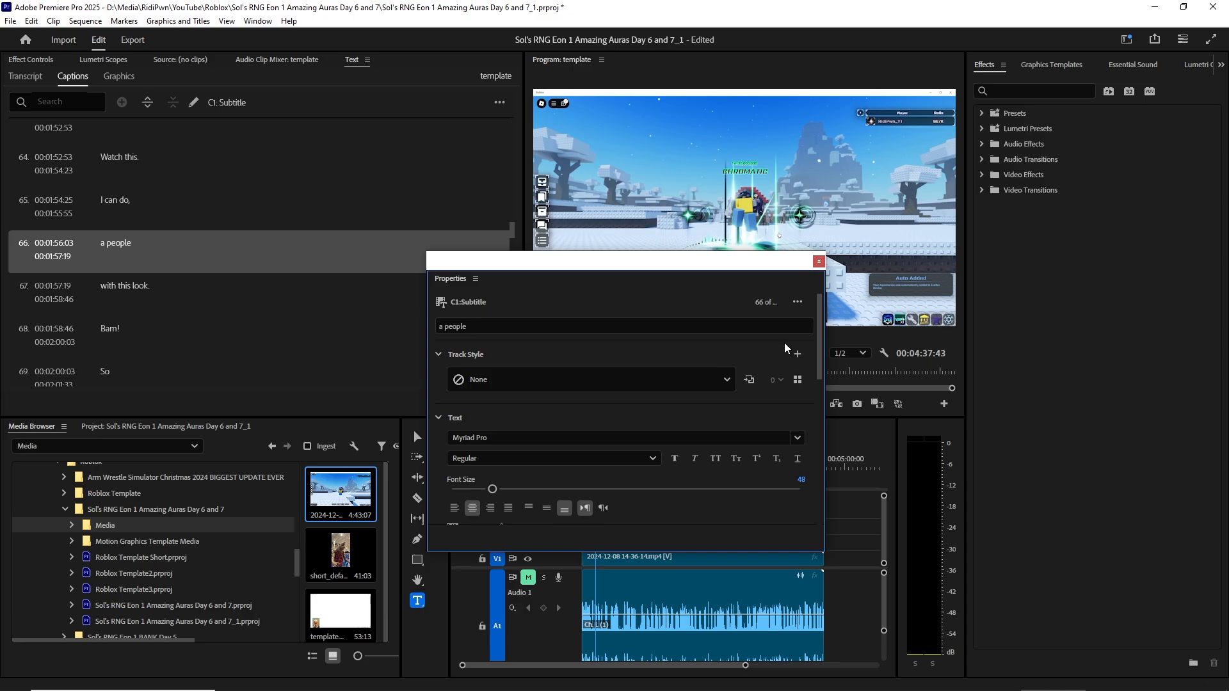
mouse_move(819, 261)
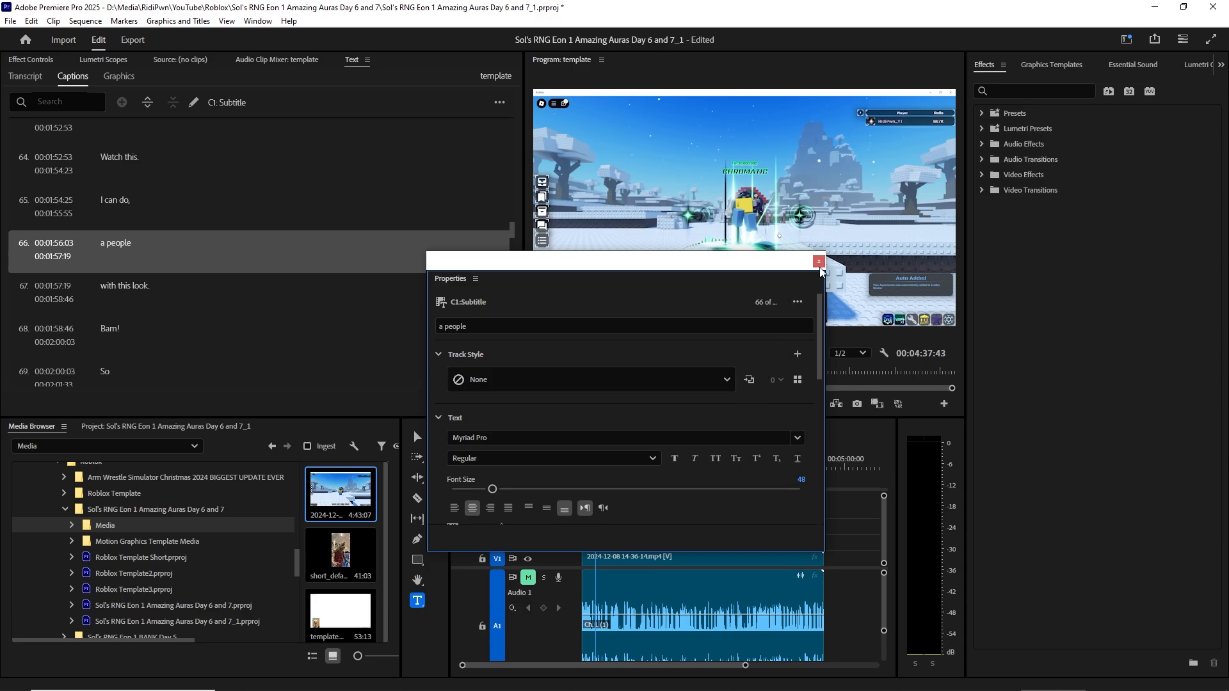
Step: Dismiss the floating caption Properties, leaving the captions list and timeline visible
left_click(819, 261)
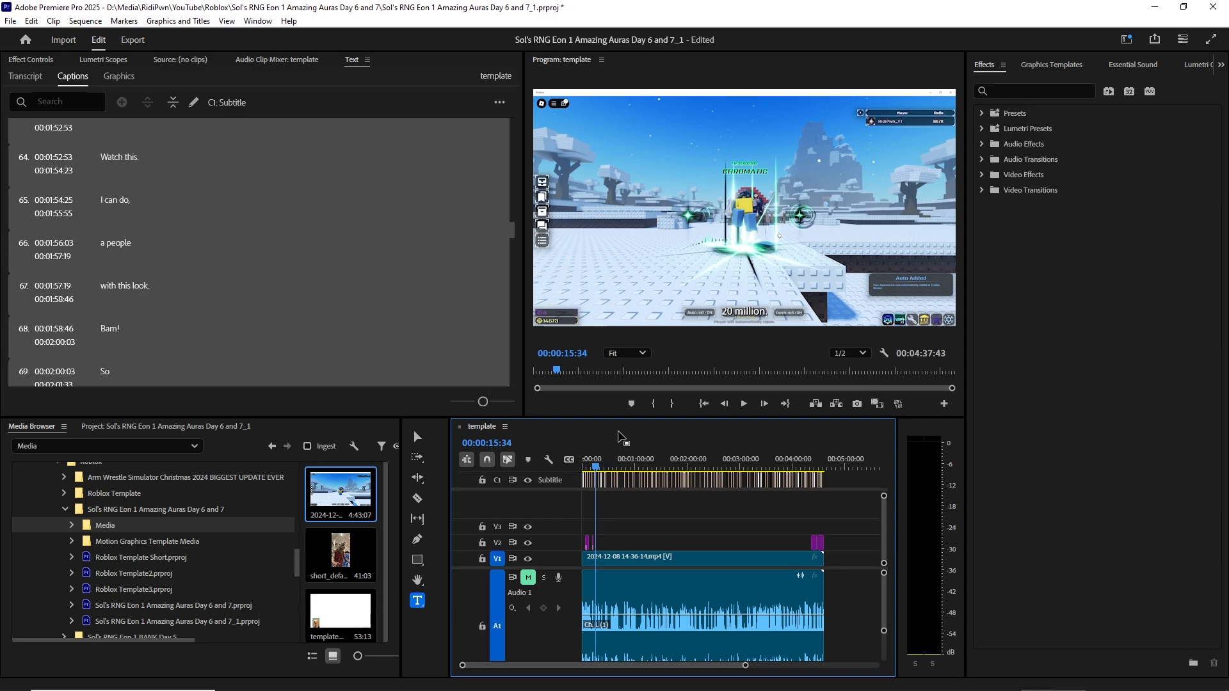
mouse_move(770, 459)
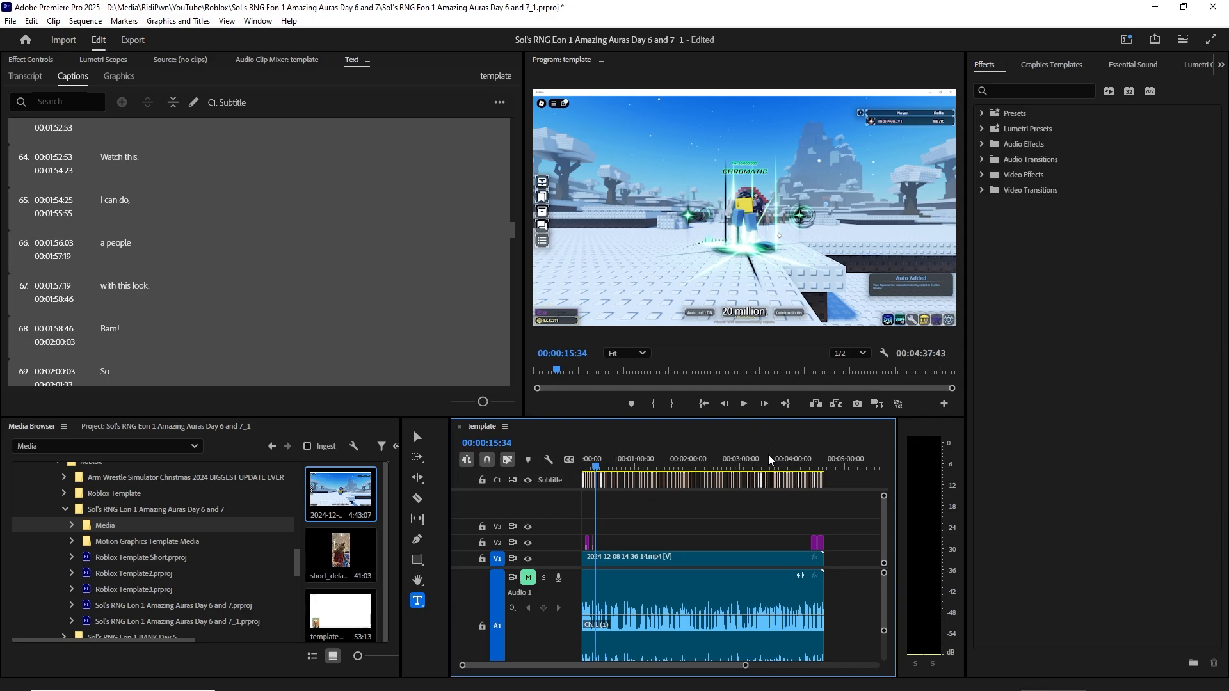
mouse_move(261, 84)
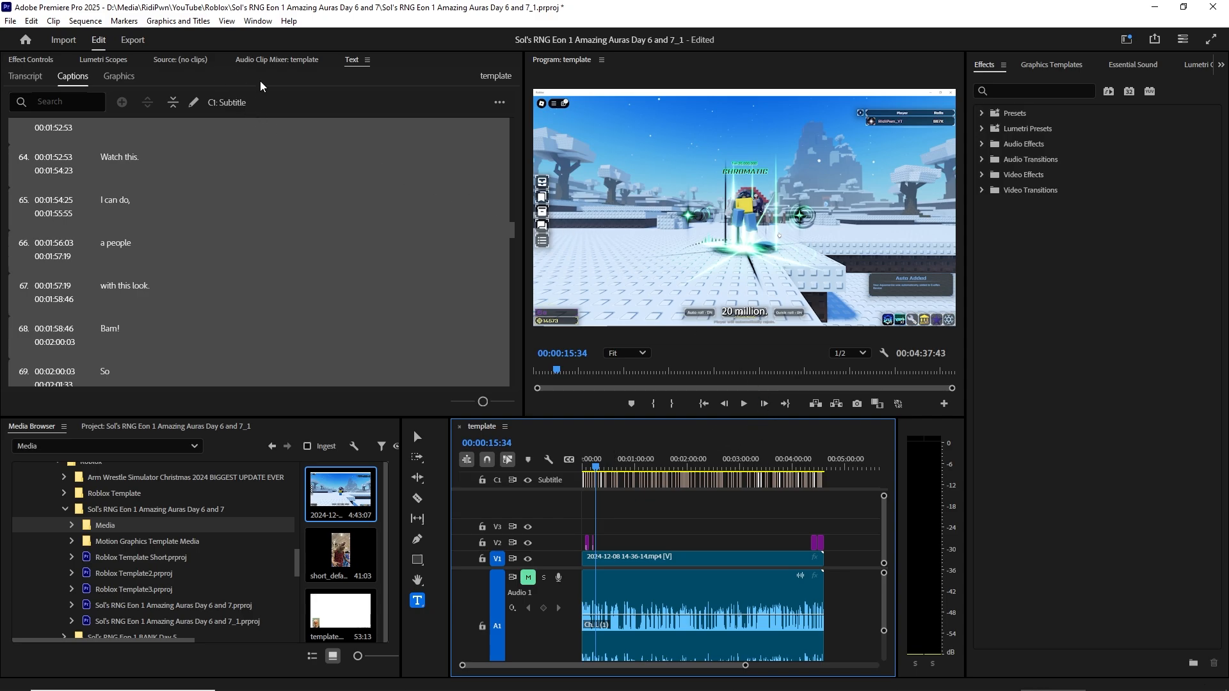
mouse_move(149, 77)
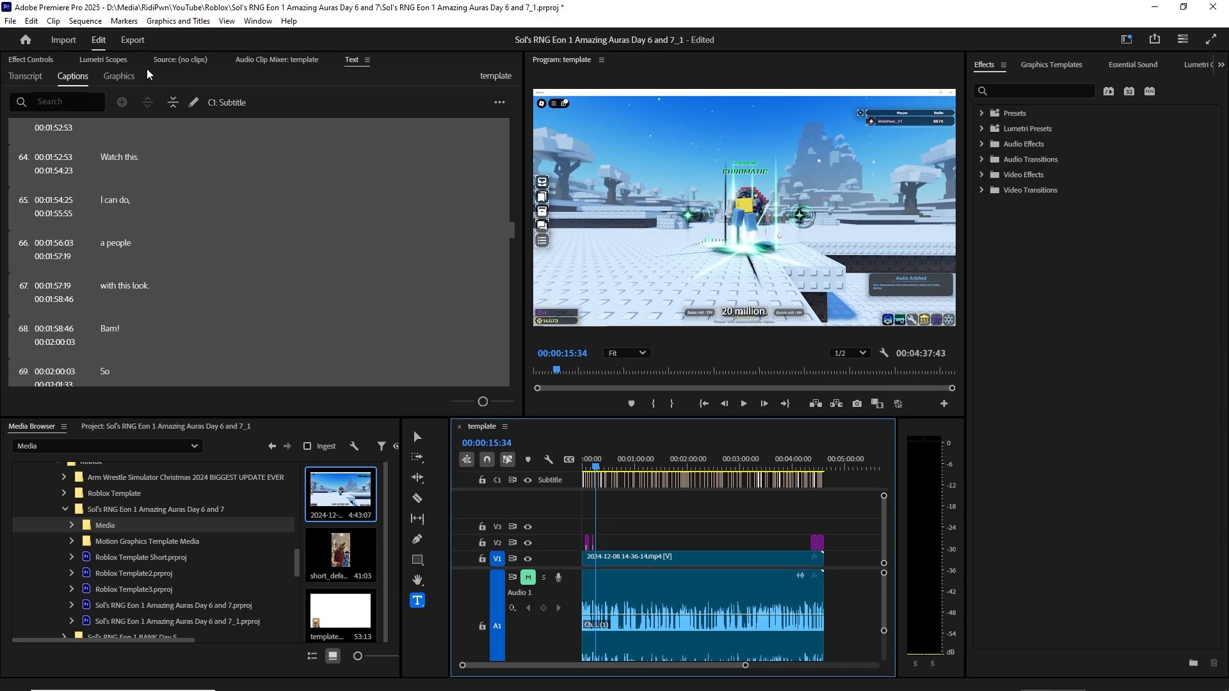
Step: Browse the Edit and Clip menus, then bring up the Window menu's panel list
left_click(25, 23)
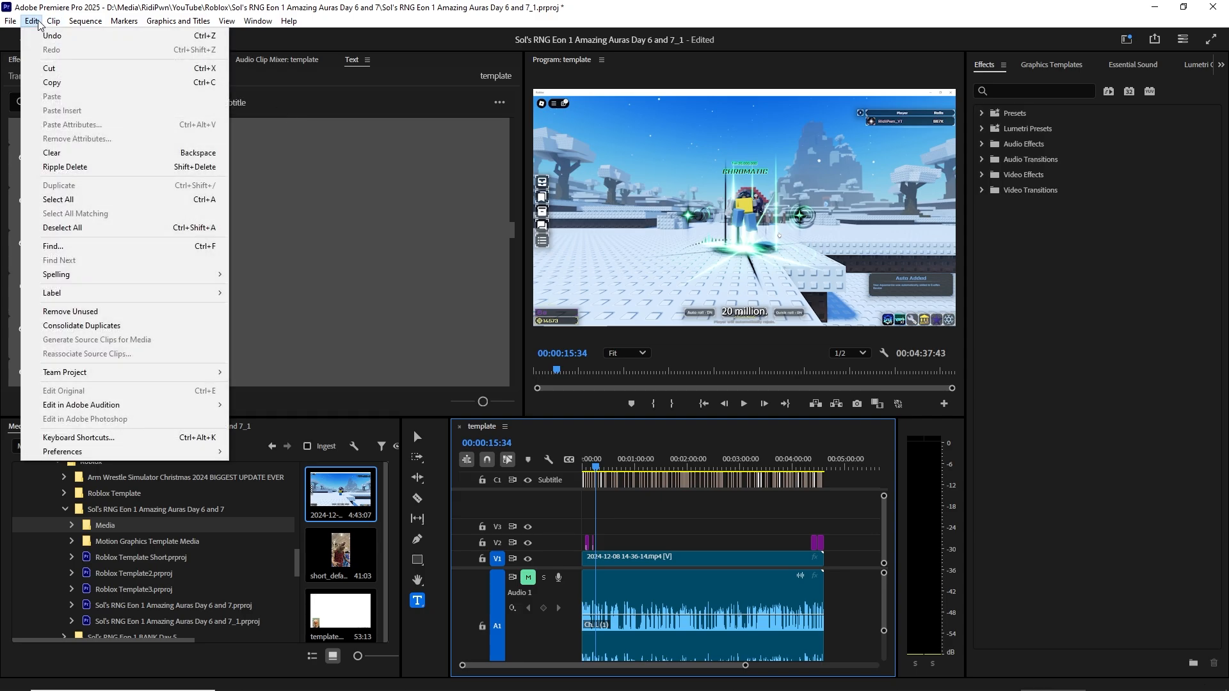
left_click(46, 20)
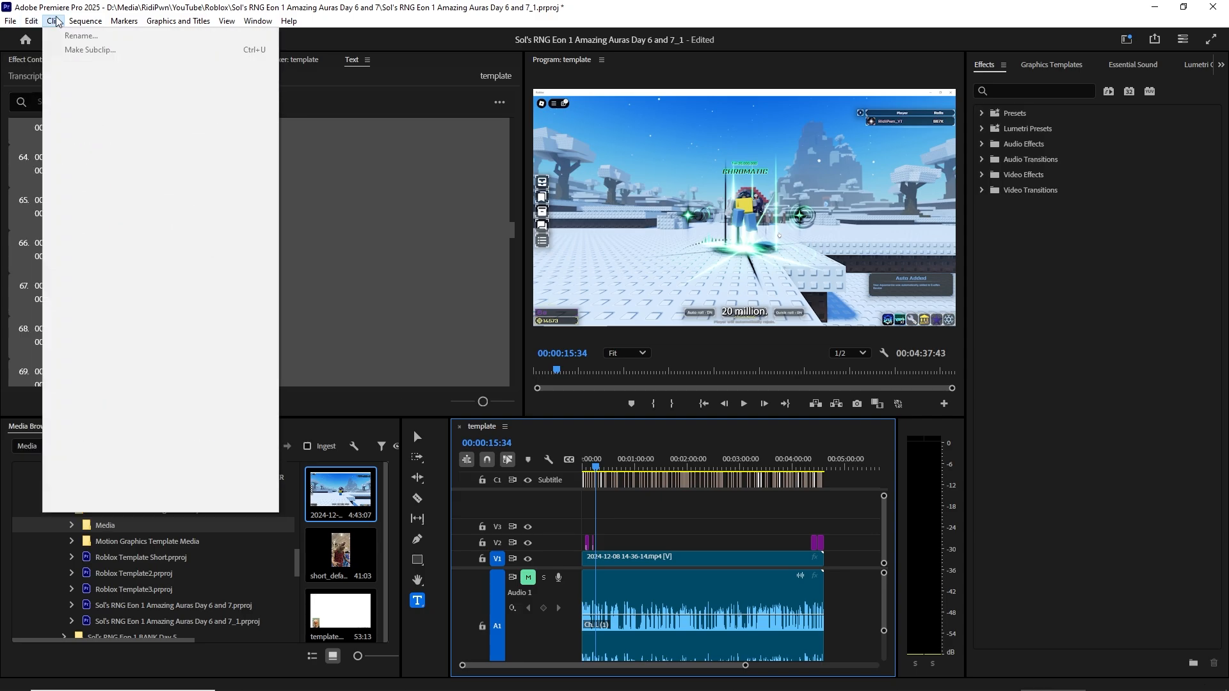
left_click(258, 20)
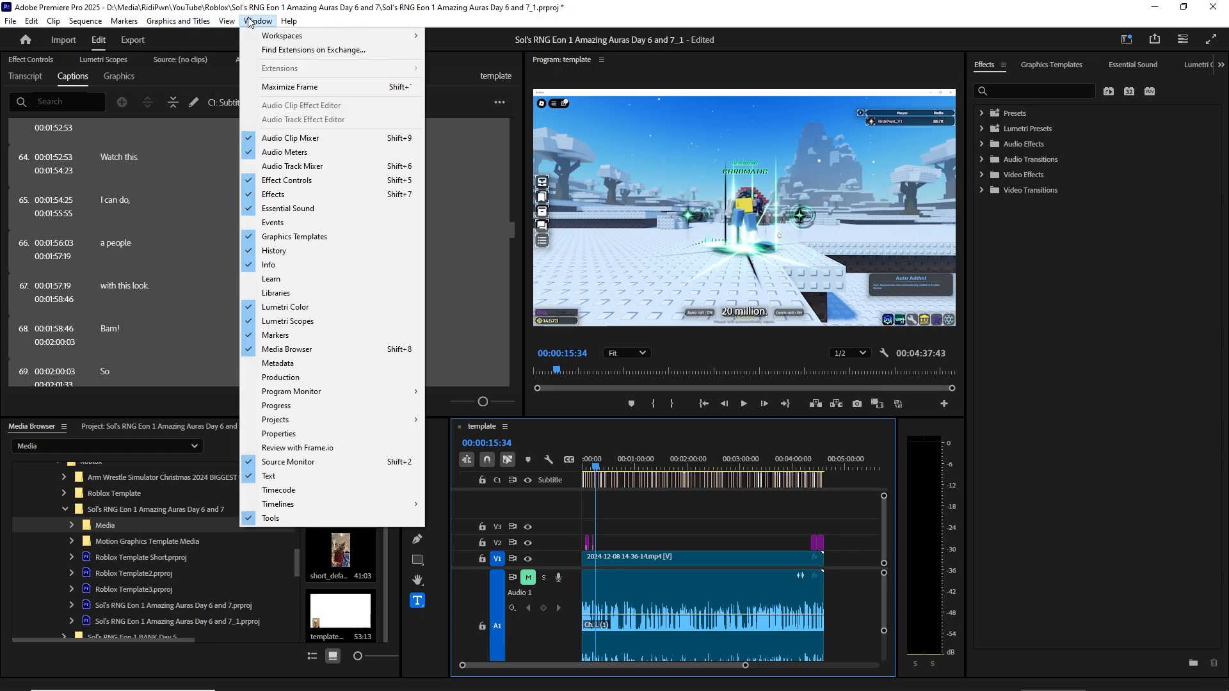
mouse_move(290, 68)
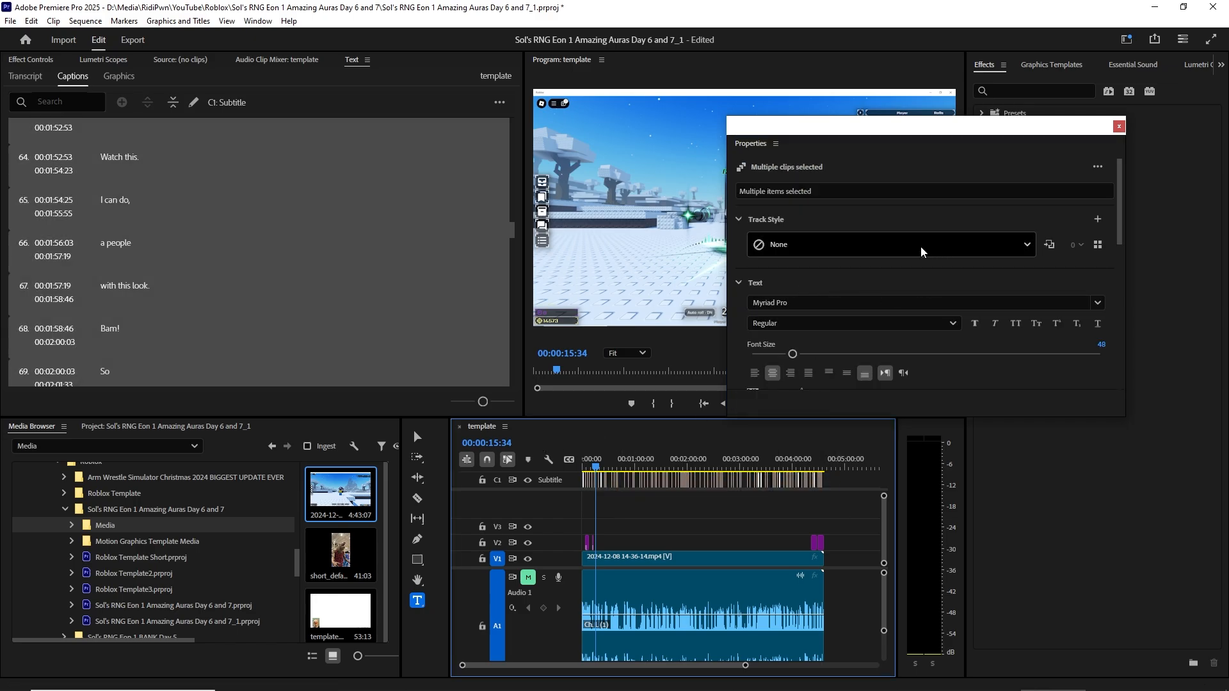
mouse_move(1062, 294)
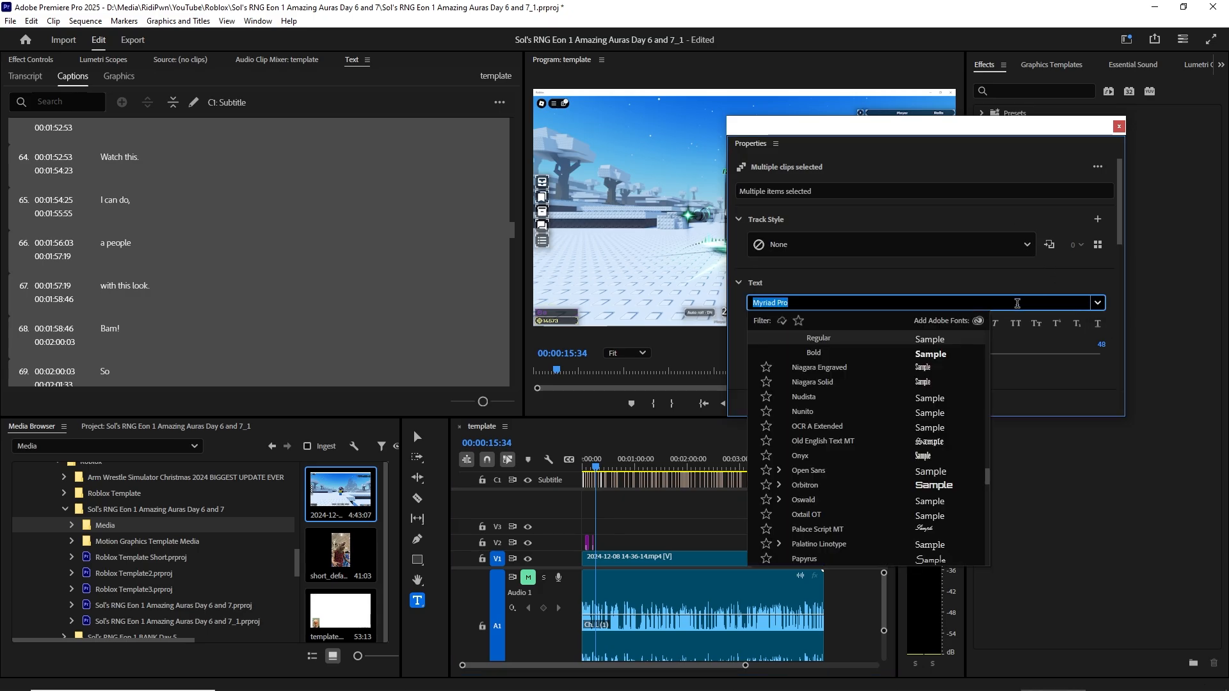
Step: Set all selected captions to the Impact font and nudge the Properties panel aside
type("Impa")
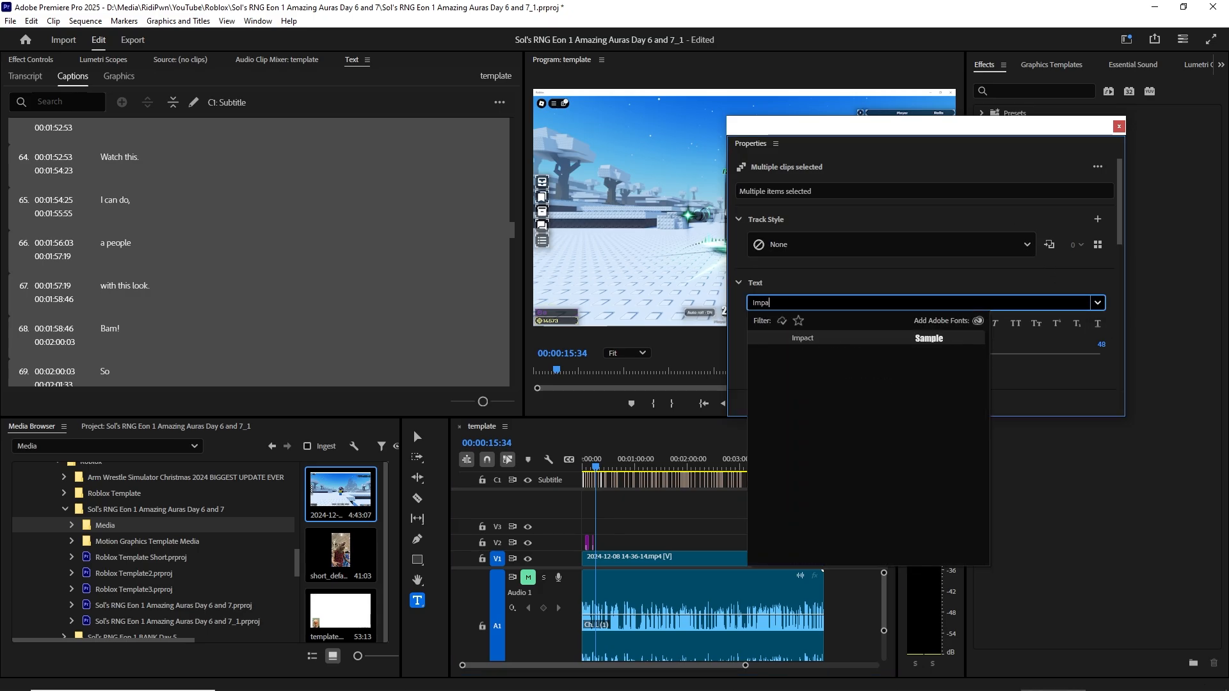
left_click(802, 338)
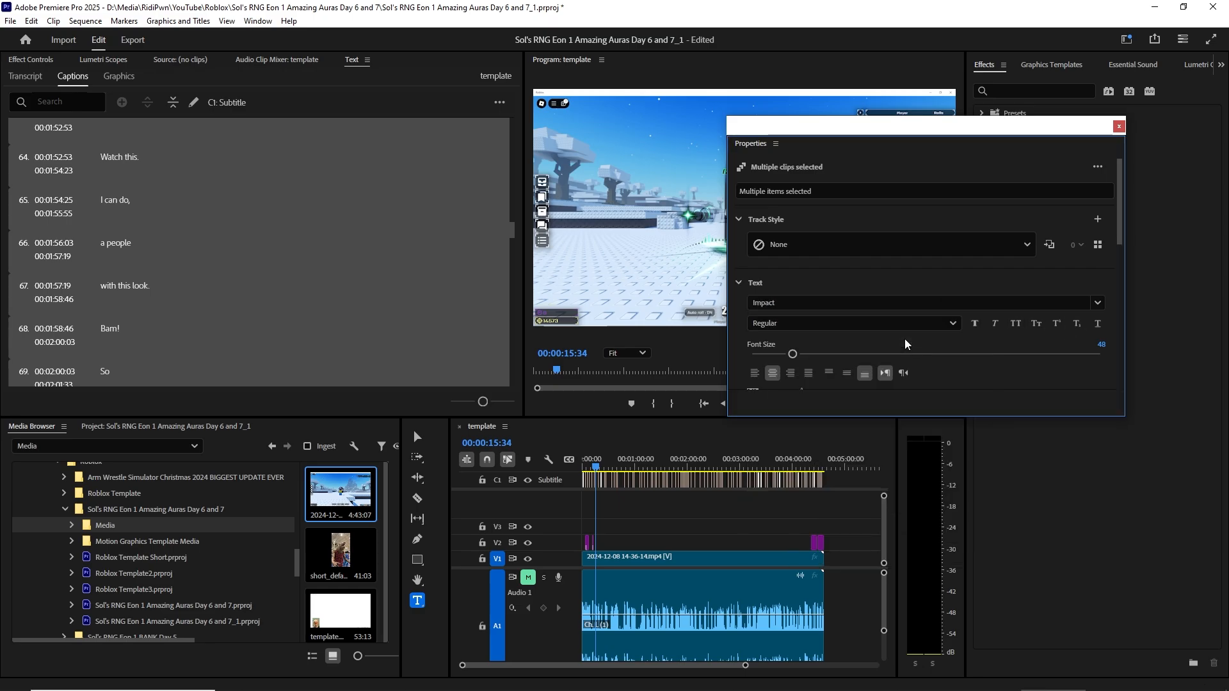
left_click_drag(791, 353, 798, 353)
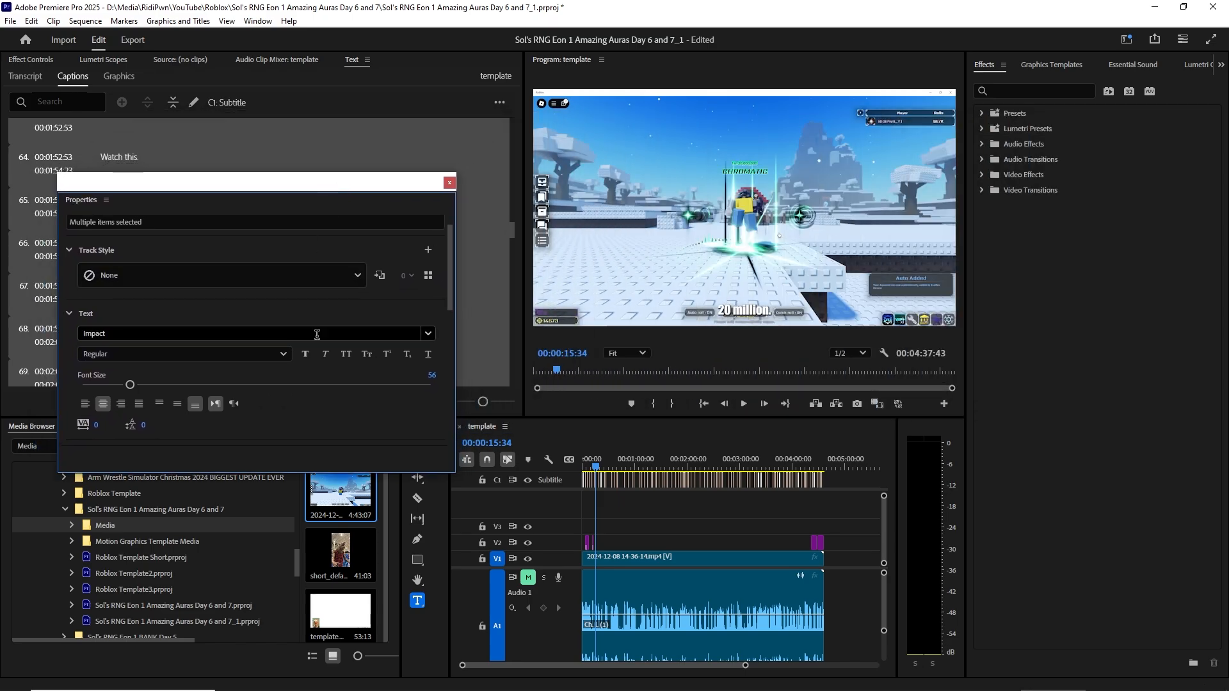
Step: Make the captions All Caps and raise their font size to 150
left_click(346, 353)
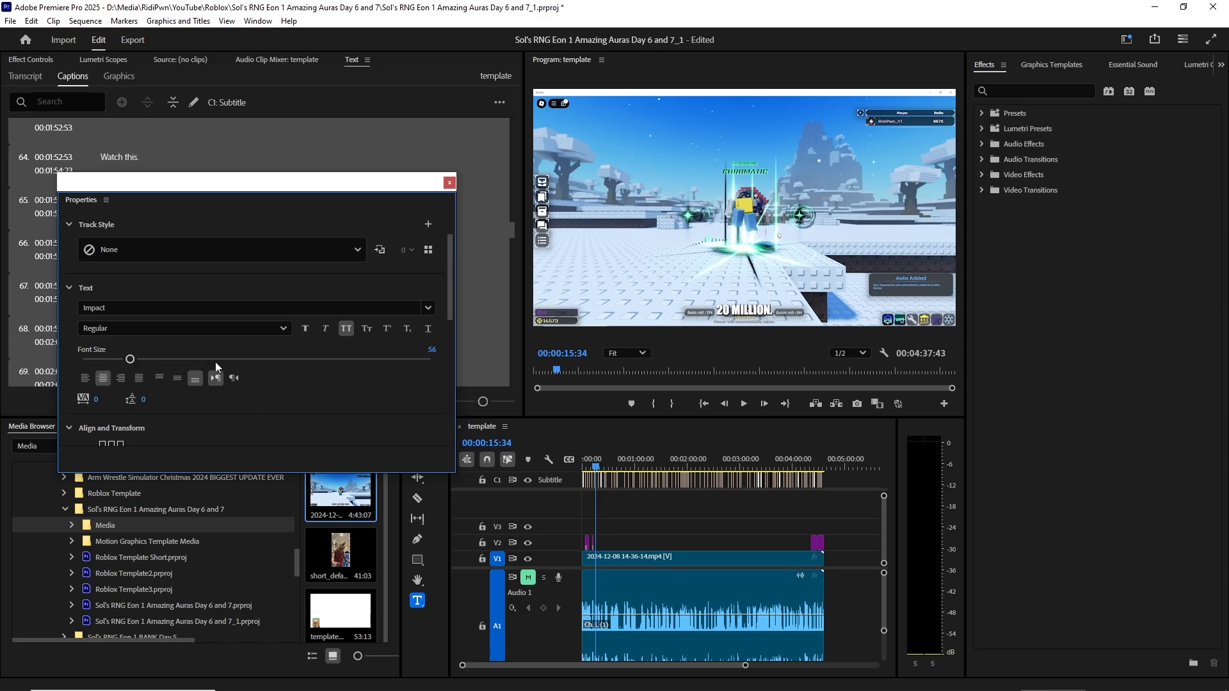
left_click_drag(131, 358, 245, 359)
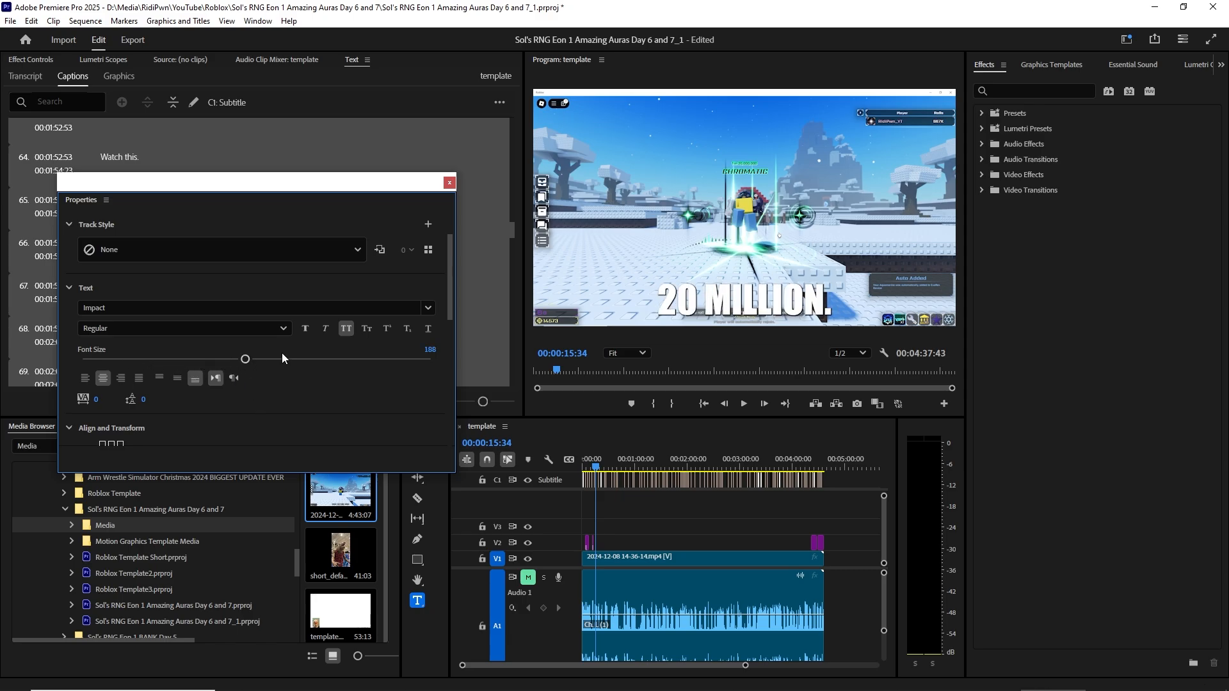
left_click_drag(245, 359, 240, 358)
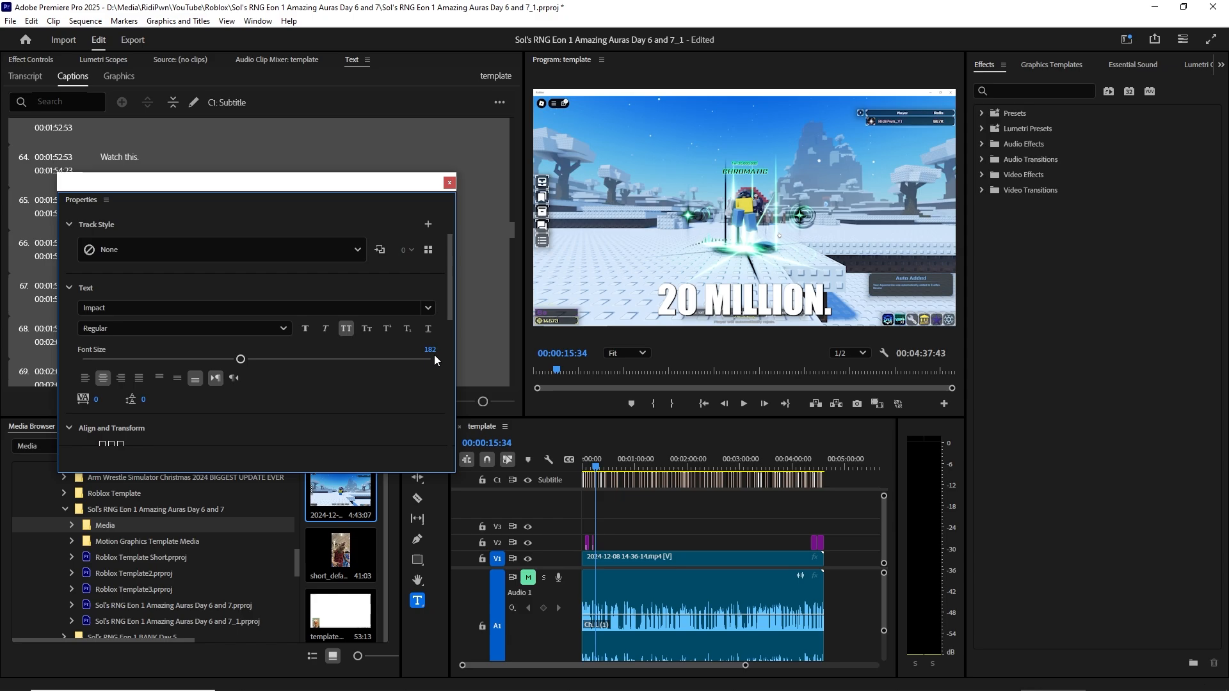
left_click(423, 348)
type("150")
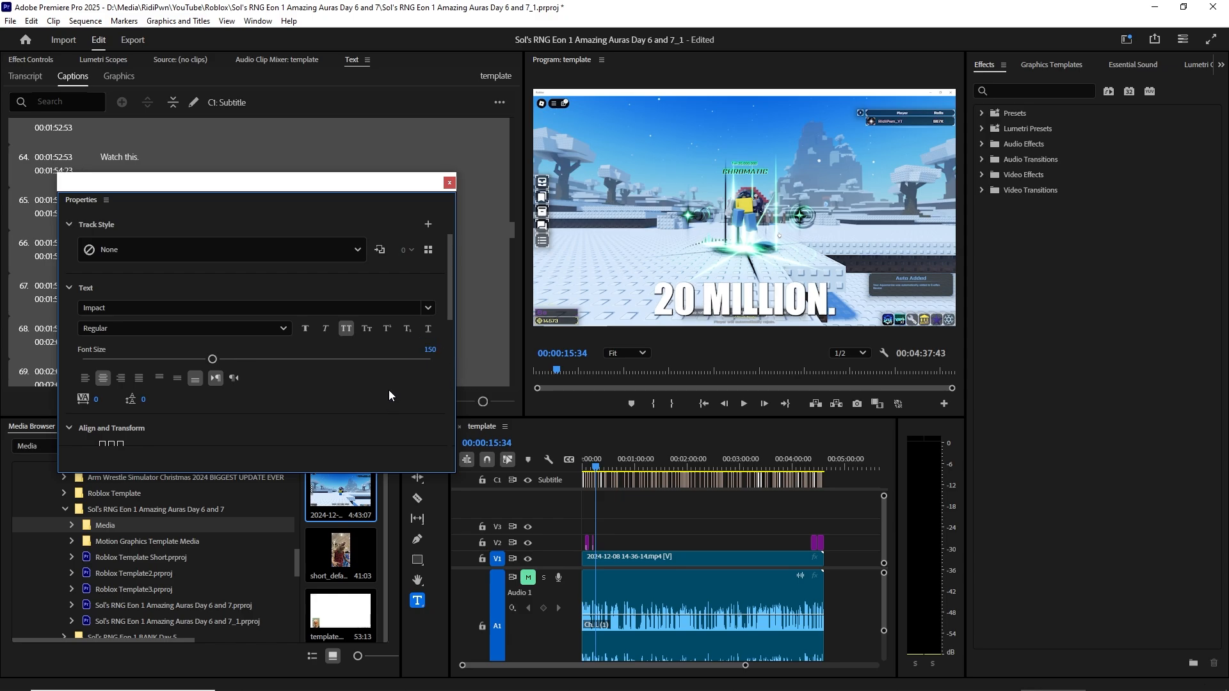
Step: Enable the Shadow option under Appearance for the captions, then return to the Window menu
scroll("down", 3)
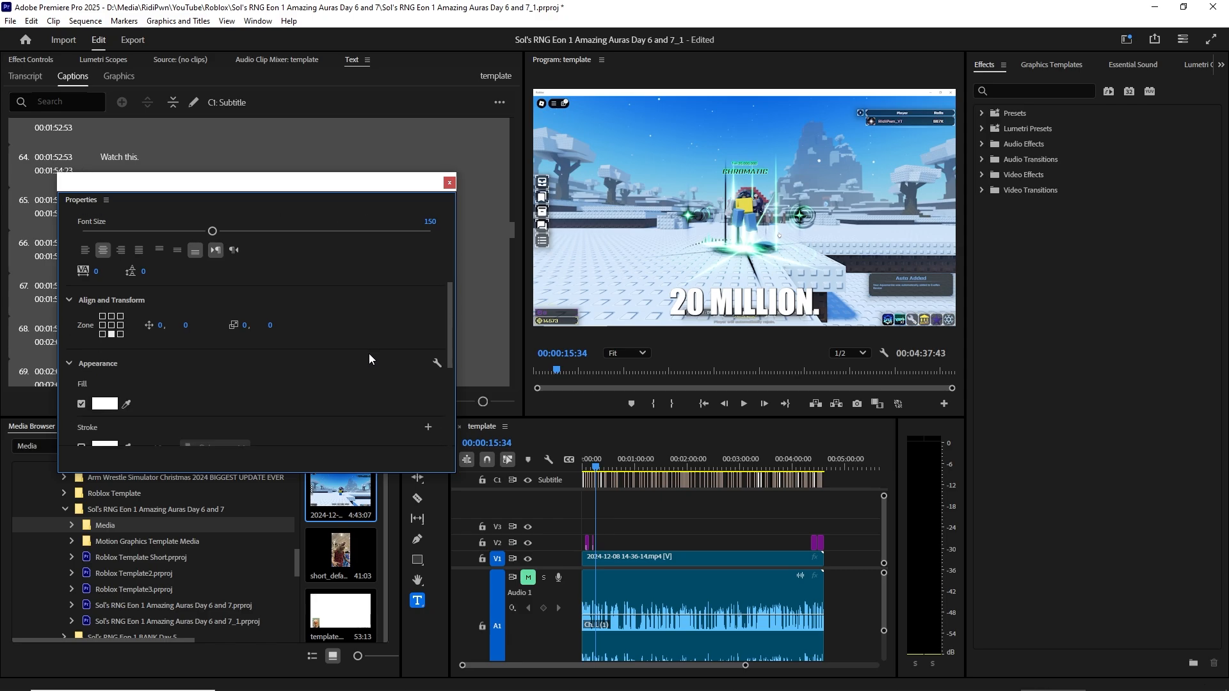
scroll("down", 3)
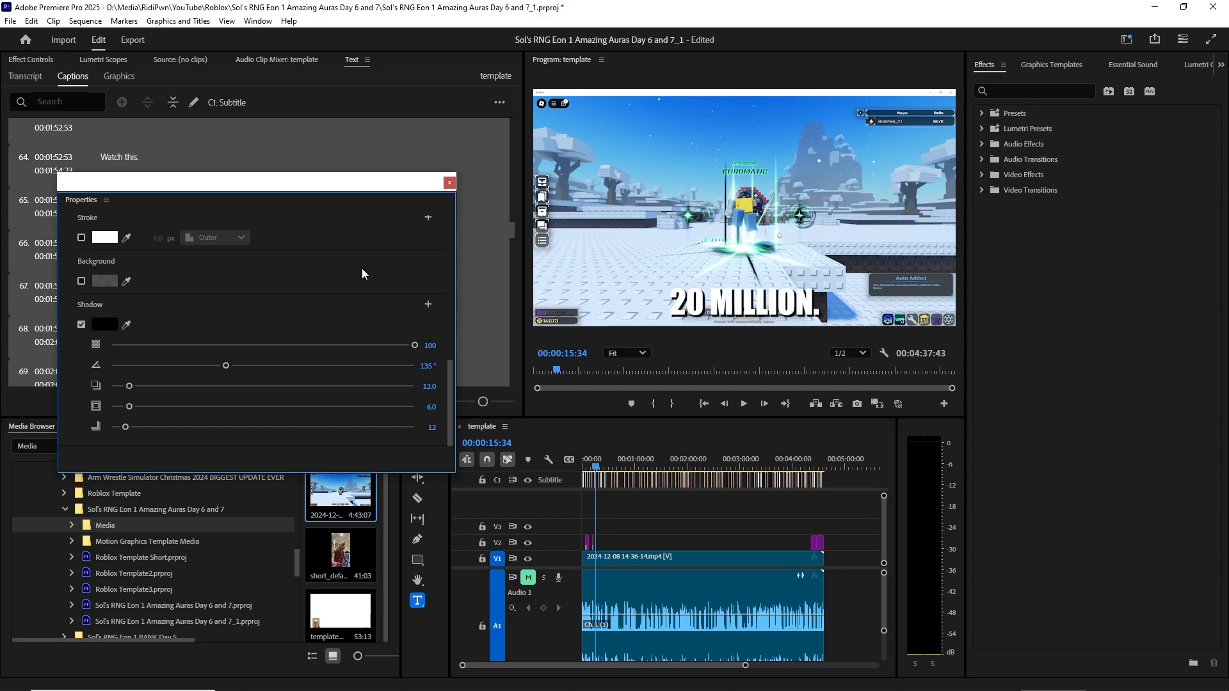
mouse_move(512, 246)
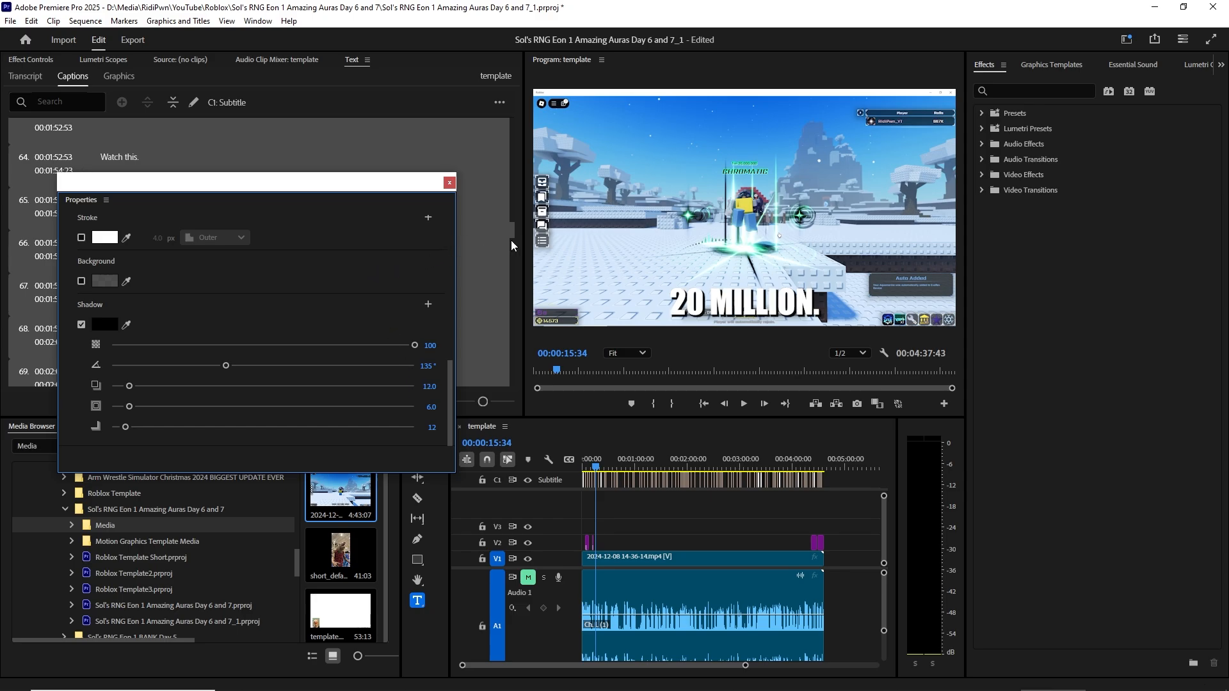
mouse_move(468, 220)
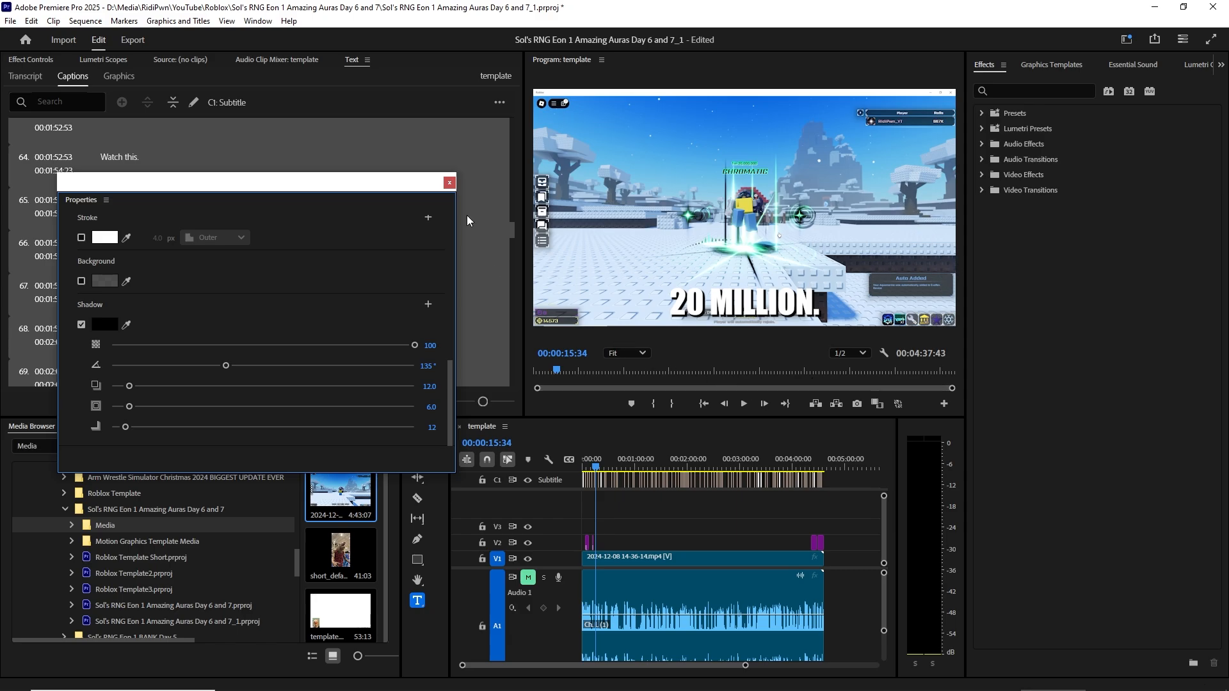
mouse_move(261, 27)
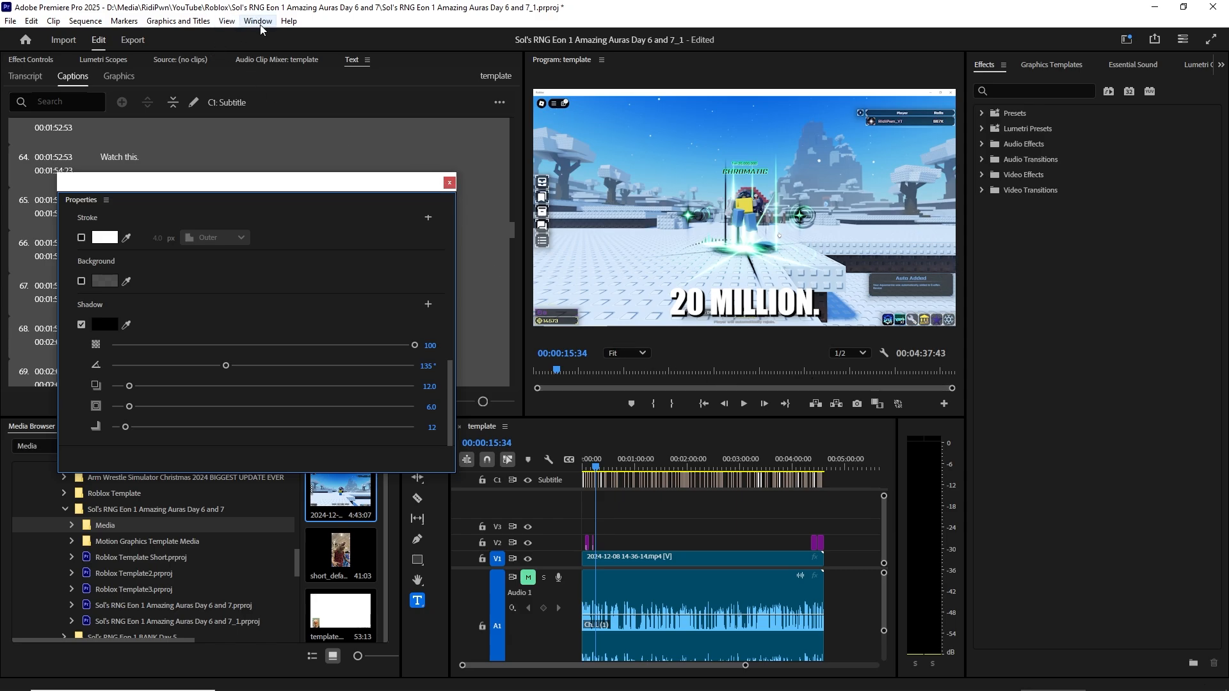
left_click(257, 21)
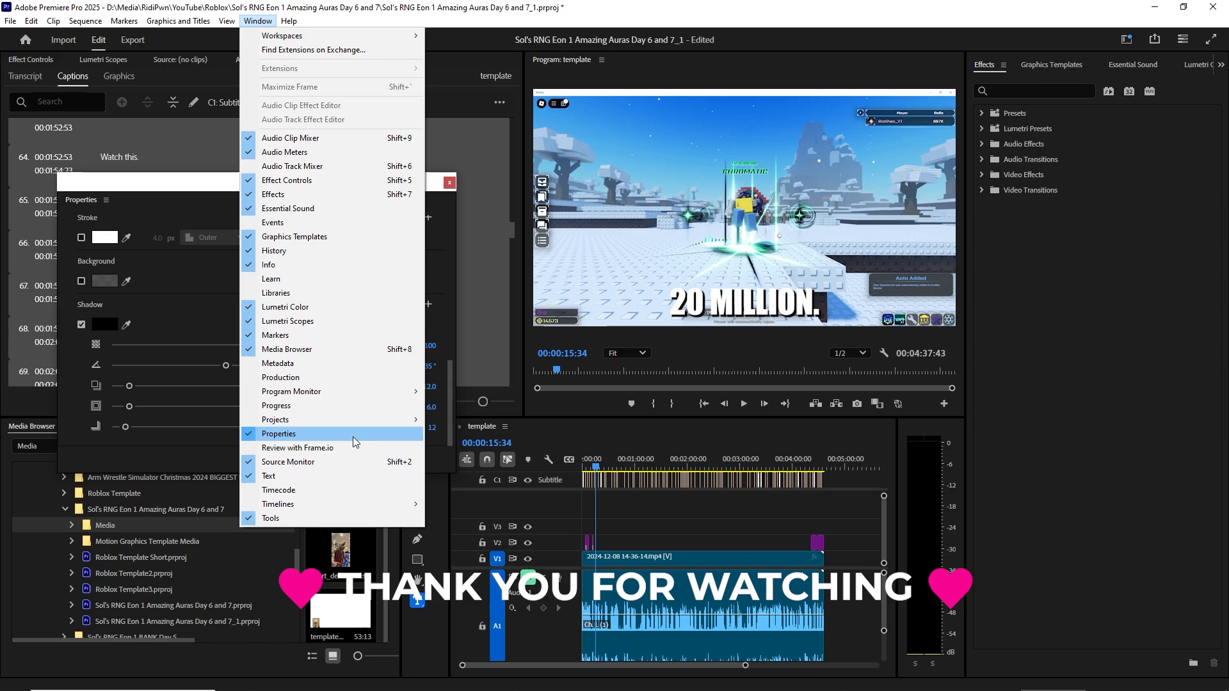